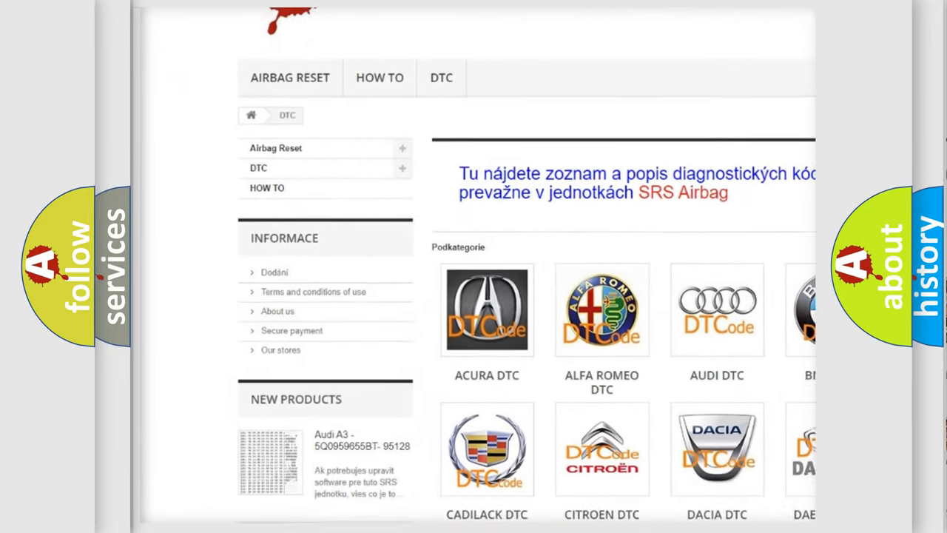
Step: Scroll the airbagreset.sk DTC page past the brand logos to the B-code list
scroll(down, 3)
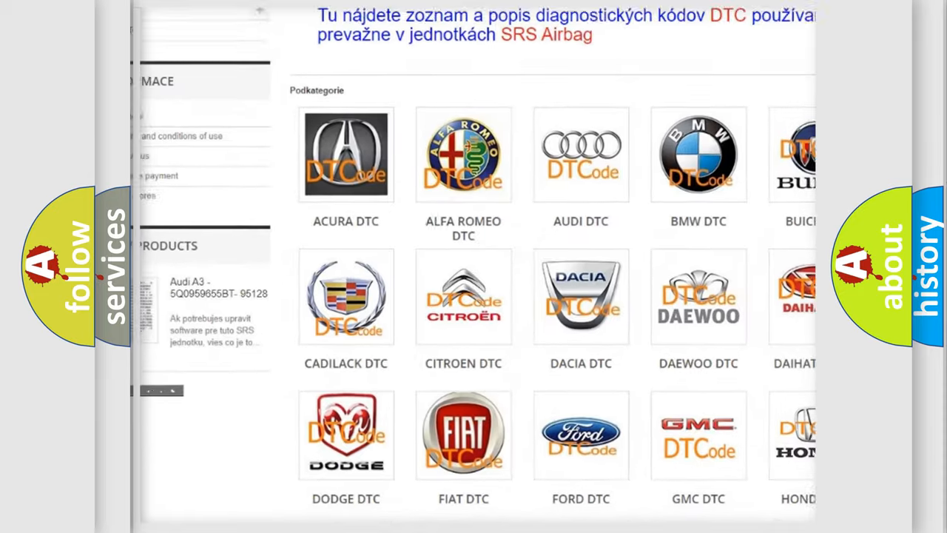
scroll(down, 3)
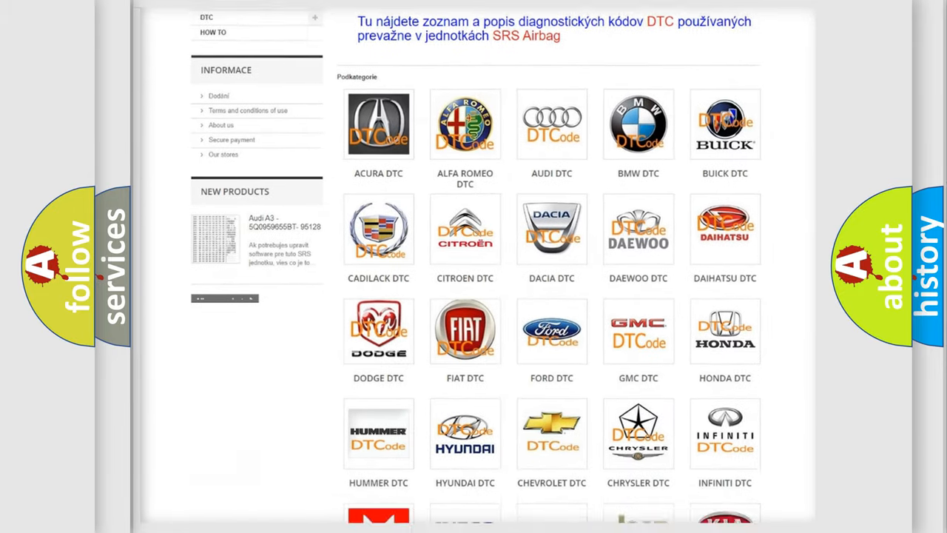
scroll(down, 3)
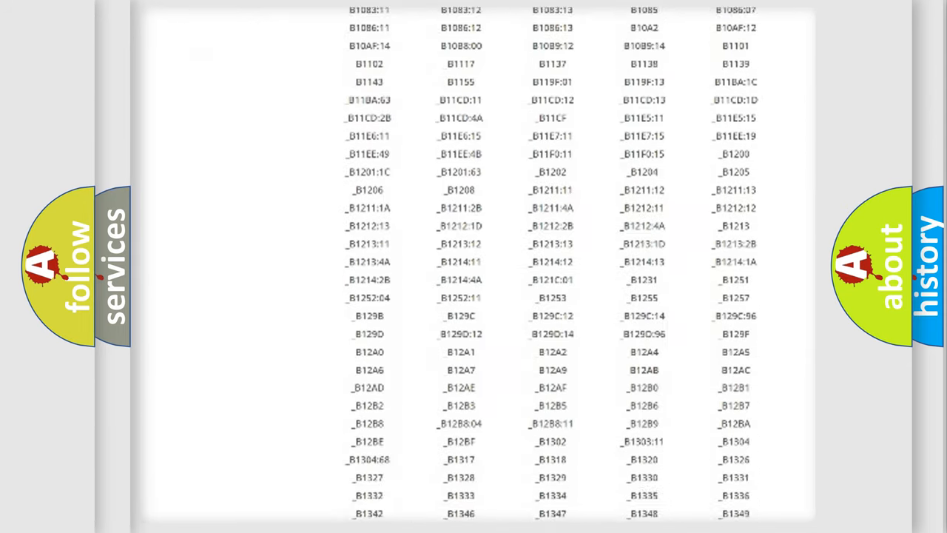
scroll(down, 3)
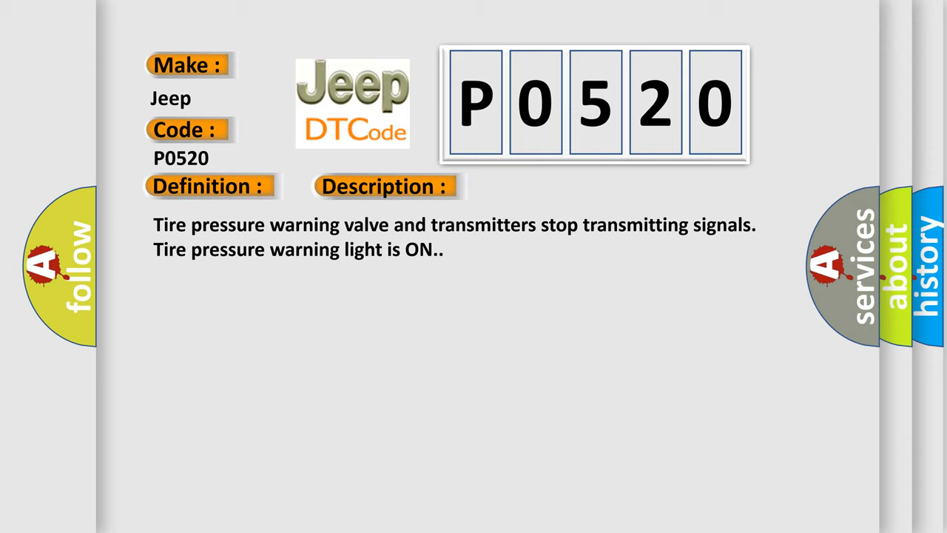
Step: Reveal the P0520 cause: tire pressure warning valve, transmitter and warning ECU
click(542, 186)
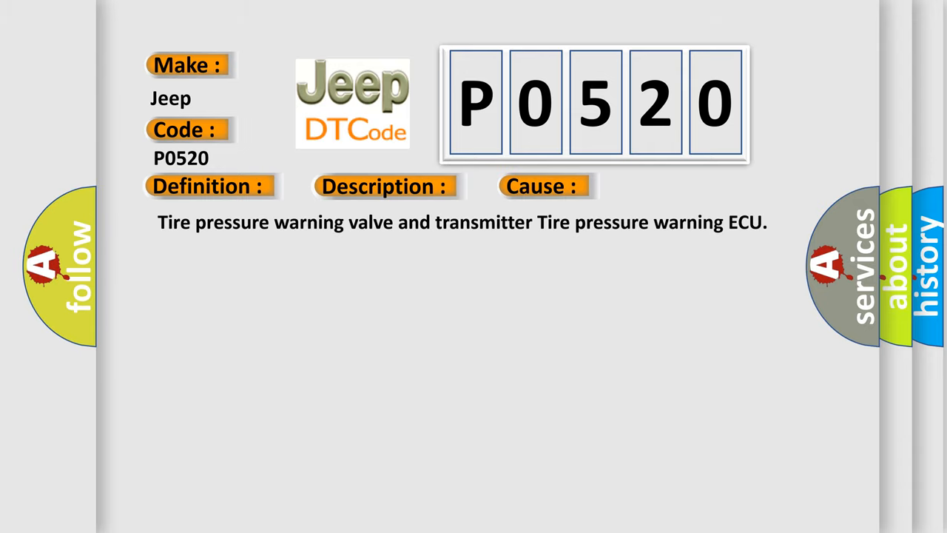